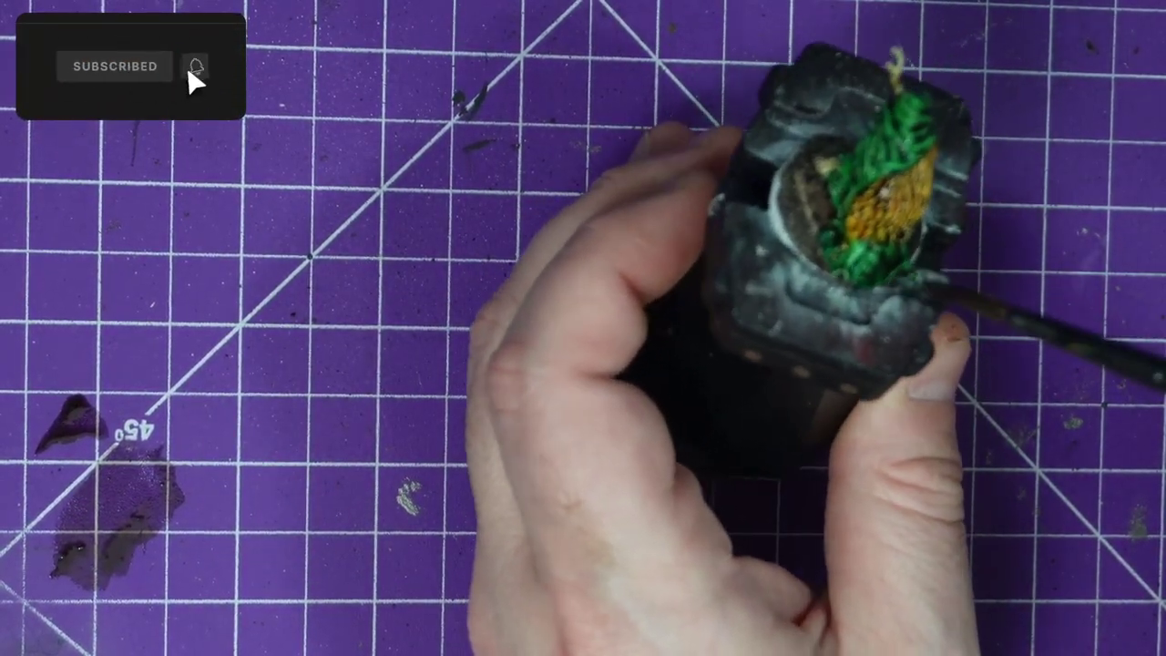
click(69, 42)
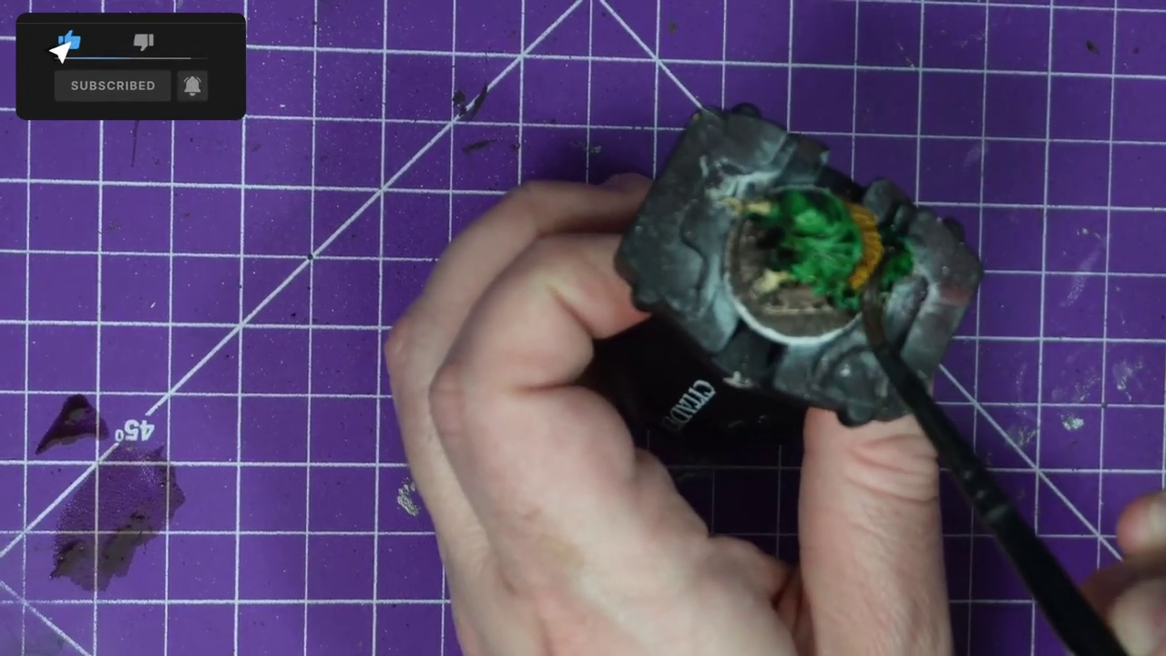